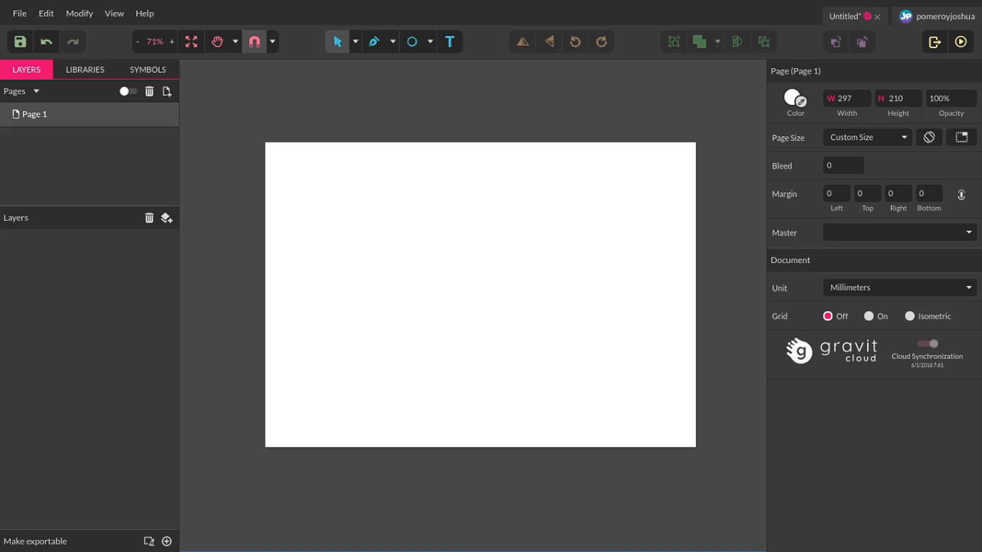
mouse_move(412, 41)
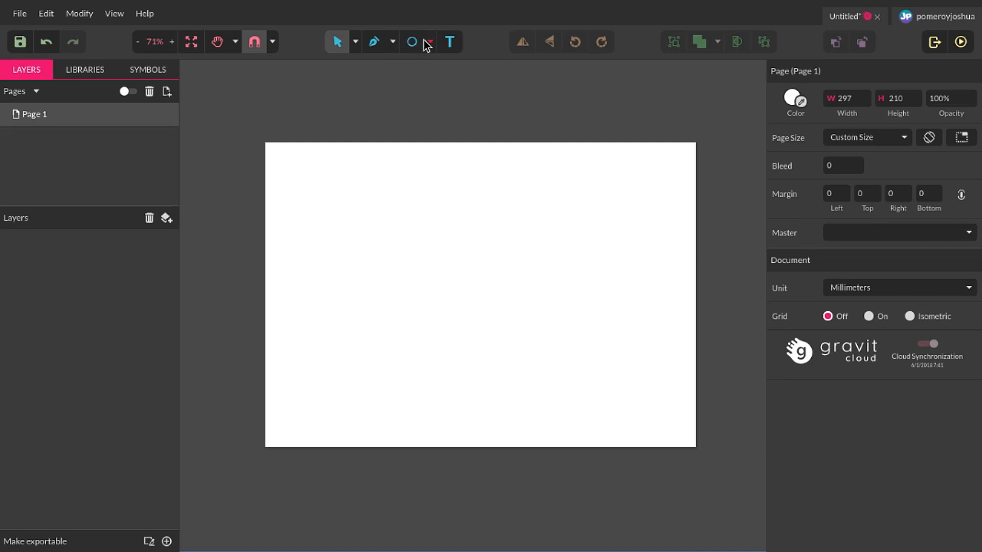
Draw a light grey circle with the Ellipse tool and centre it on the page.
click(428, 42)
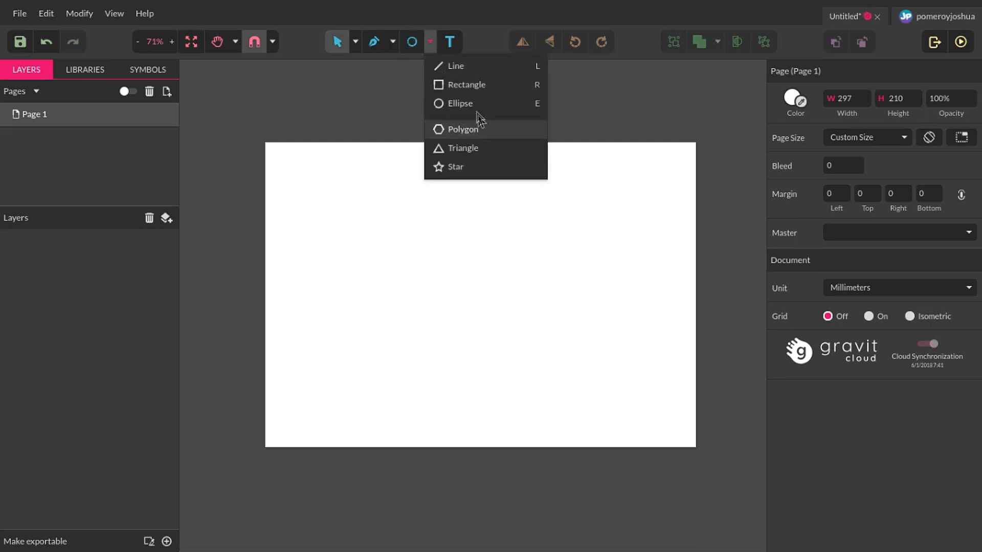
click(459, 103)
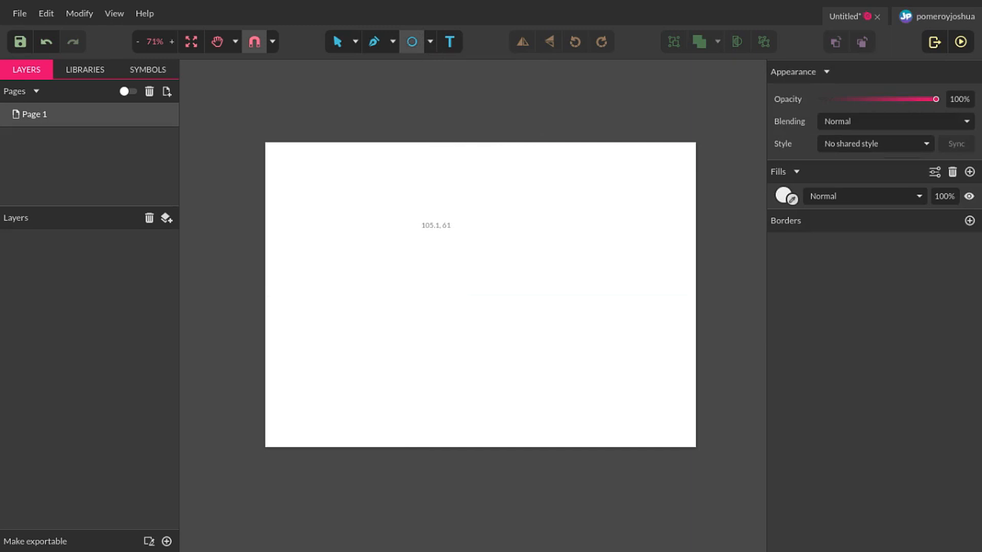
drag(416, 225, 569, 365)
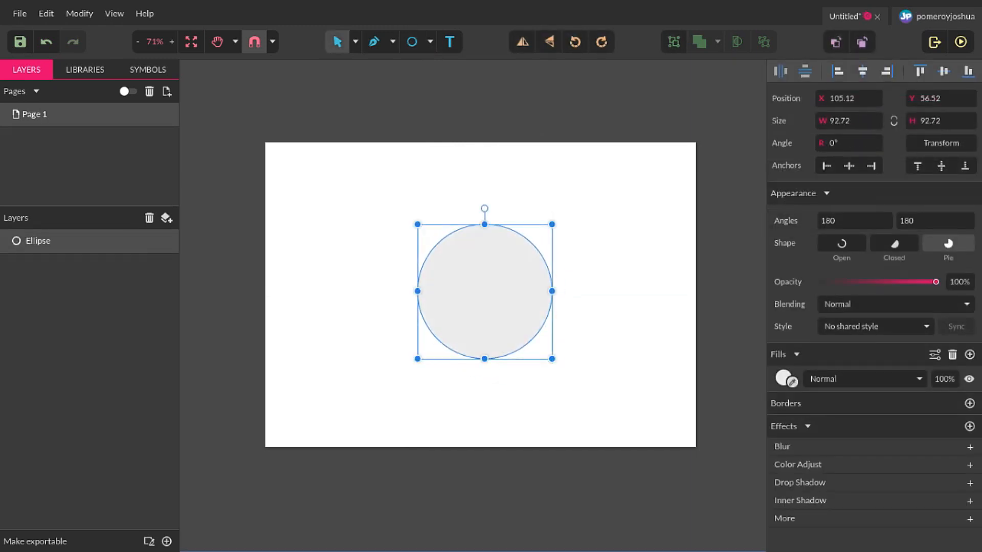
drag(484, 288, 481, 293)
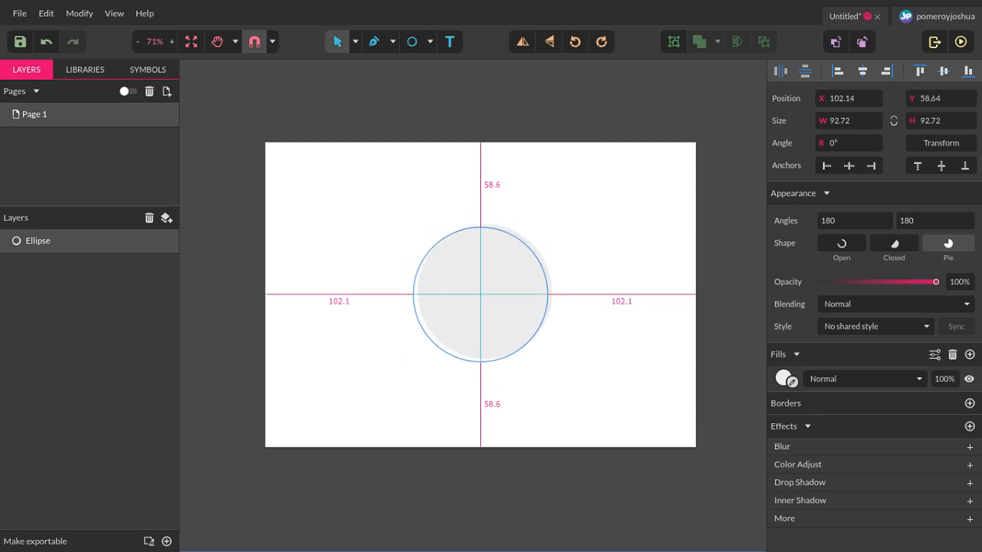
click(480, 294)
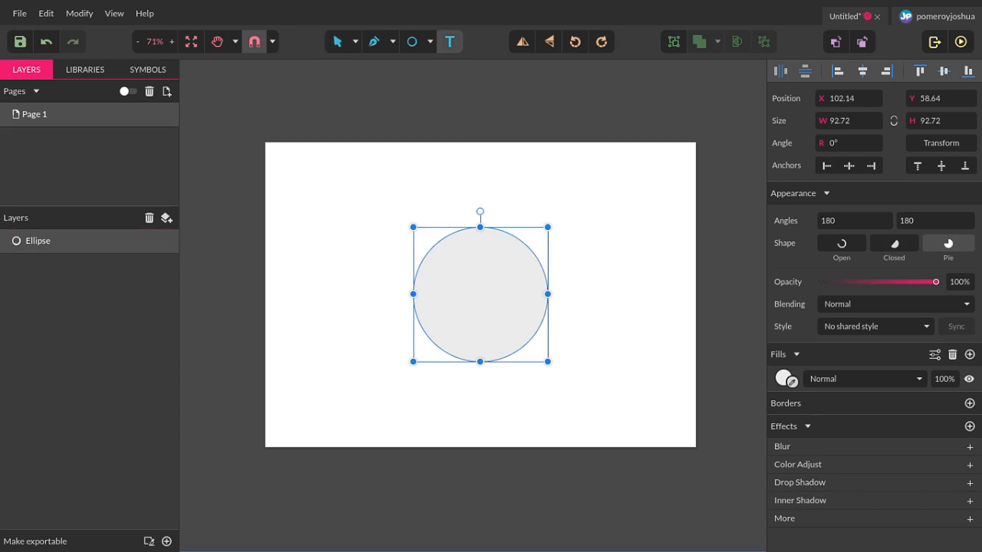
Add 'Your text here' along the circle's top edge and set its size to 60pt.
click(38, 241)
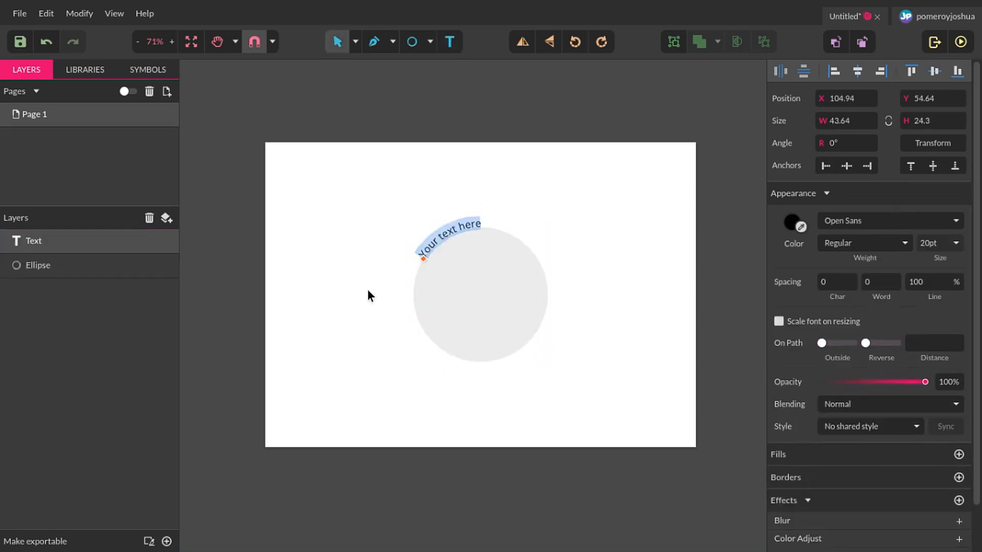
mouse_move(400, 279)
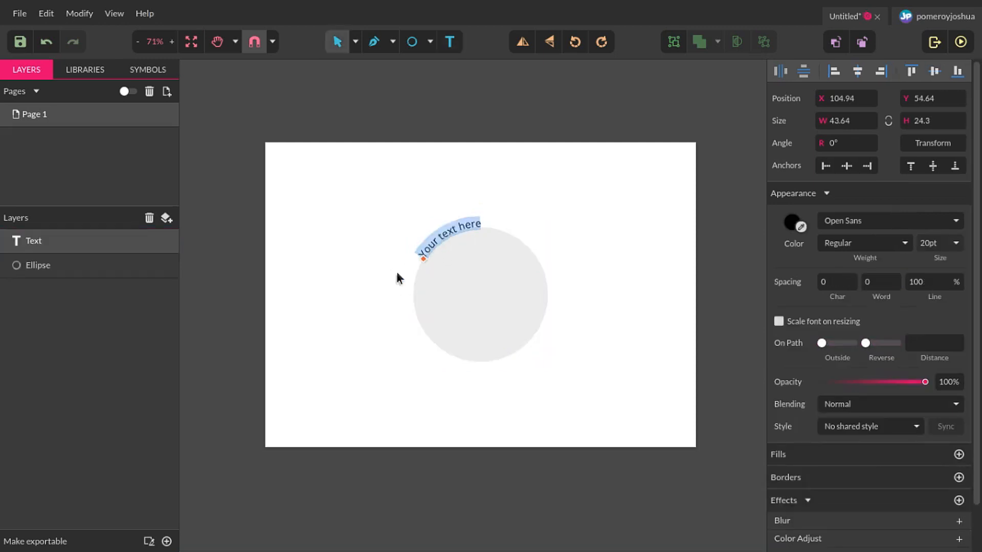
mouse_move(556, 312)
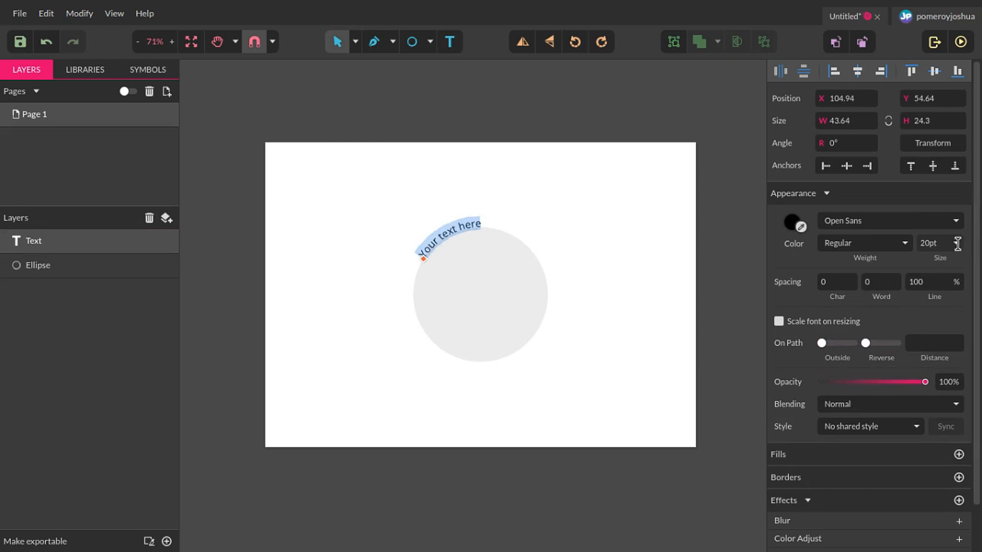
click(938, 244)
text(60)
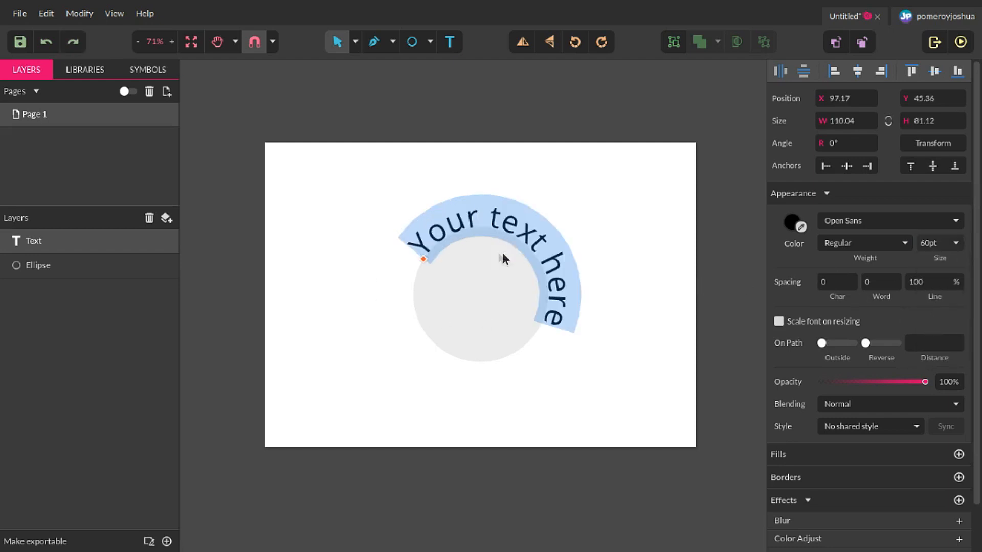
mouse_move(357, 325)
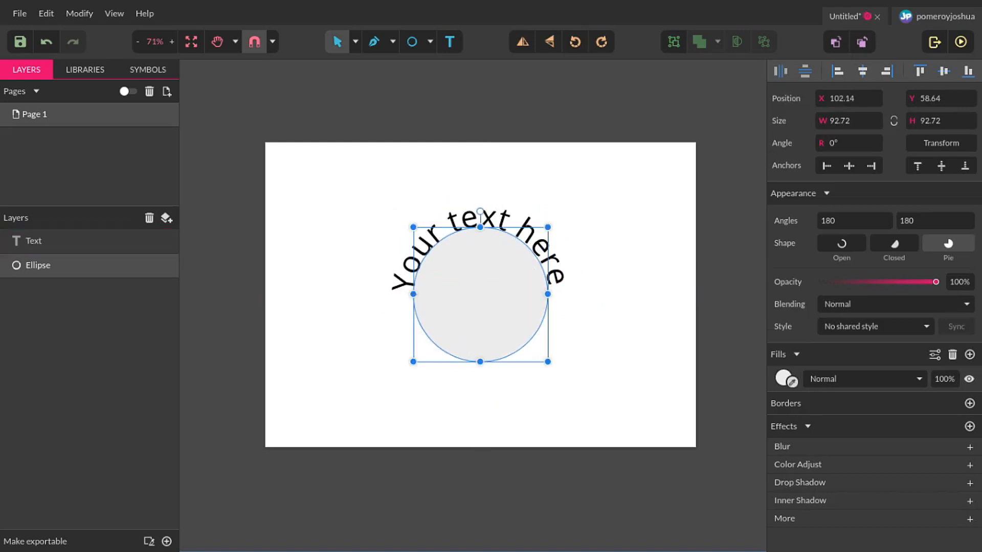
Toggle the circle's visibility, then set the text's distance from the path to 33.19.
click(171, 265)
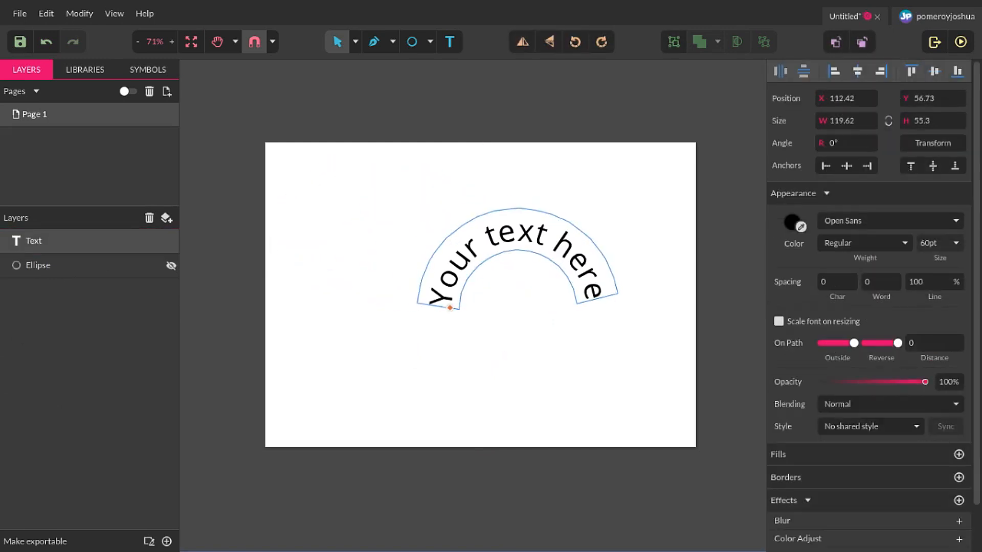
mouse_move(171, 266)
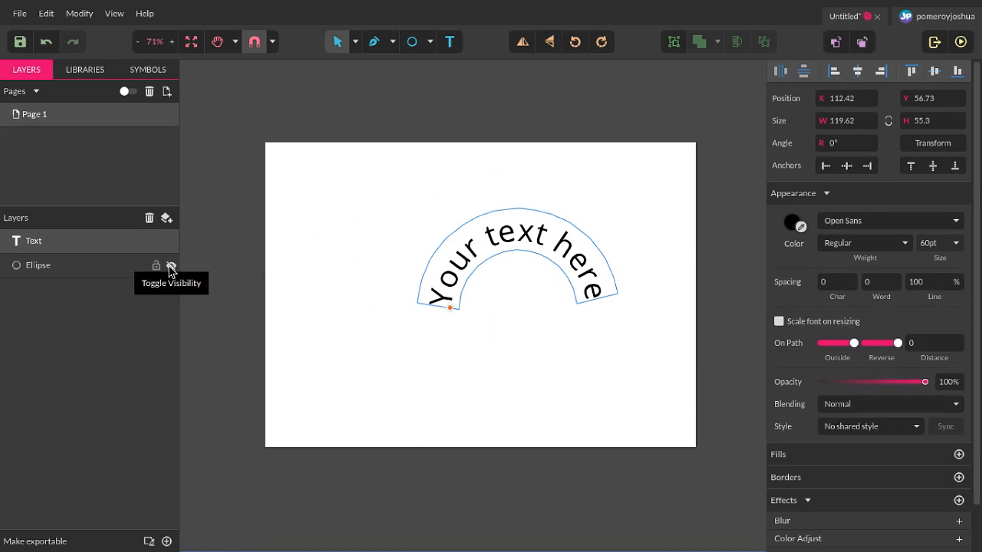
click(170, 265)
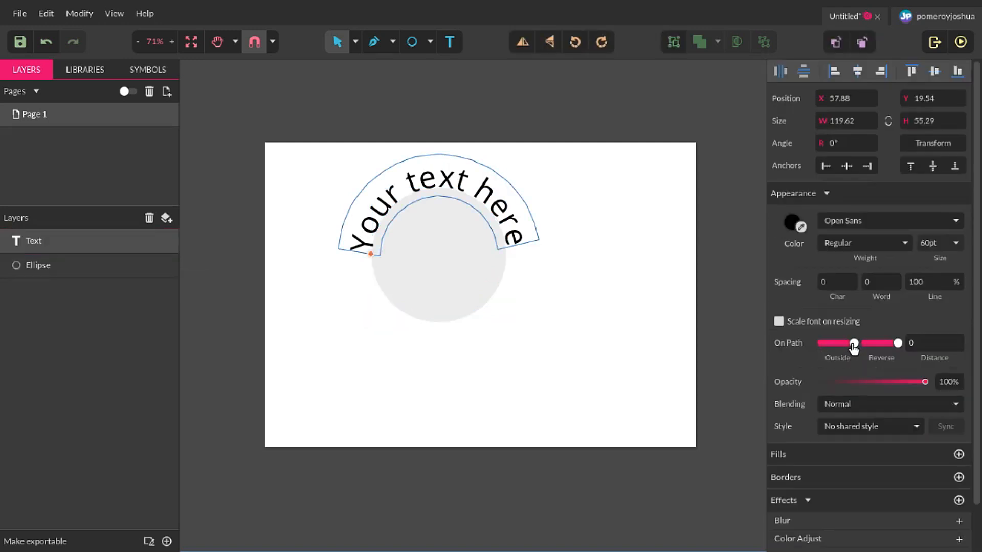
drag(855, 343, 823, 344)
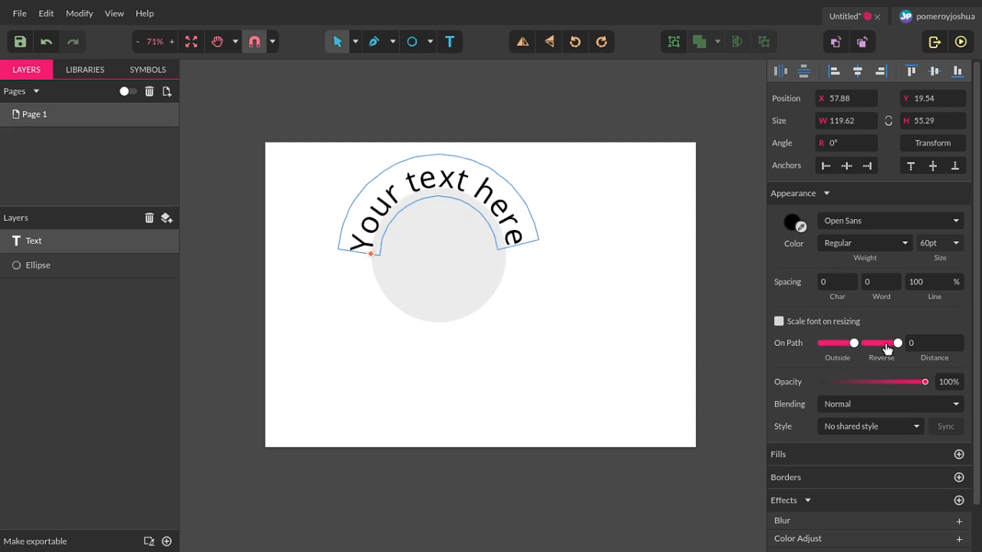
click(934, 342)
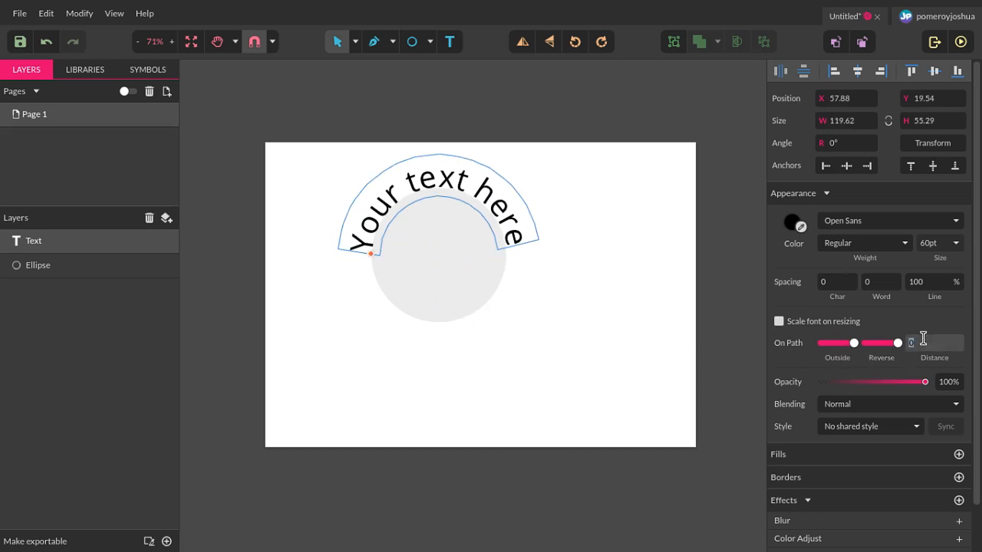
text(33.18897637)
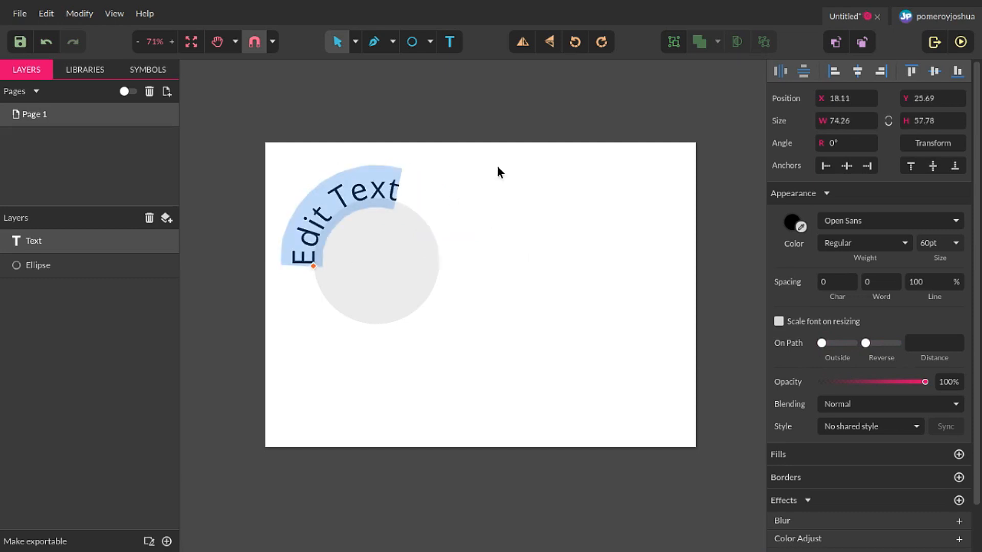
Change the arched text to 'Edit Text' in Extra-Bold weight.
click(864, 243)
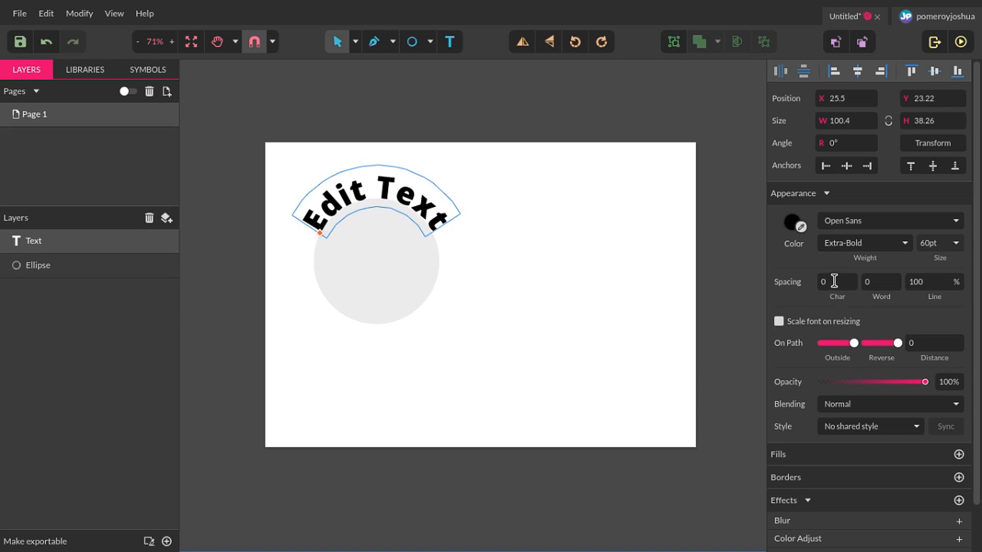
mouse_move(931, 251)
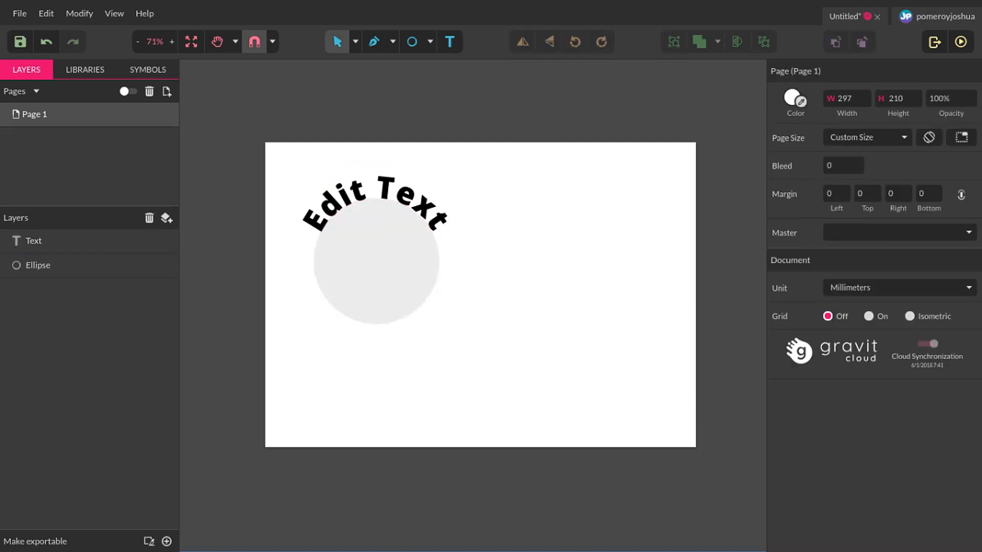
Draw a wavy open path with the Pen tool to the right of the circle.
click(374, 41)
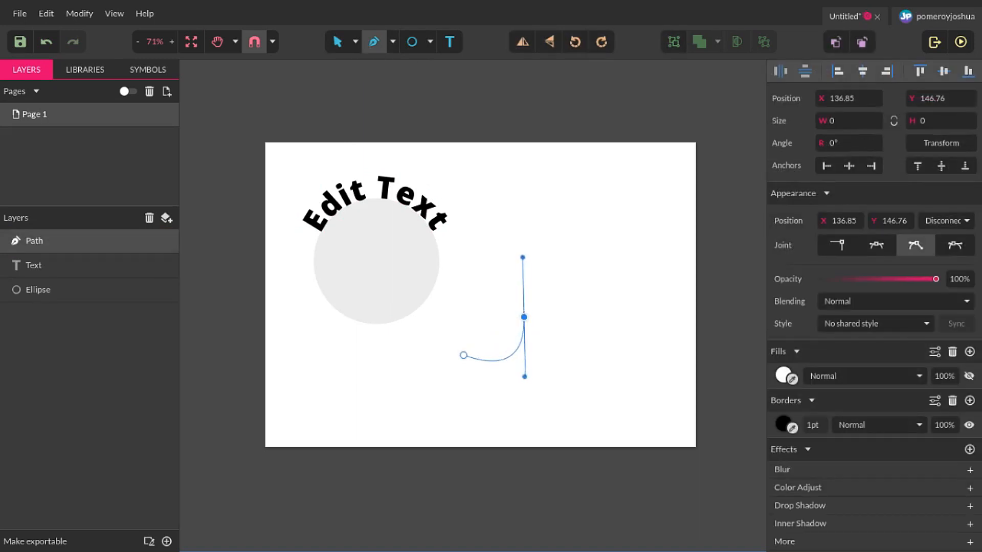
drag(523, 258, 547, 222)
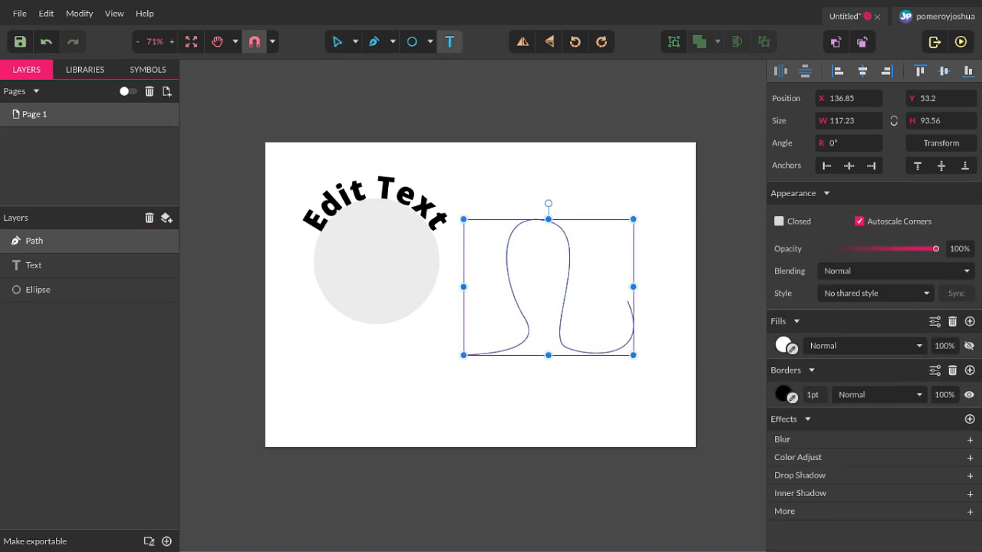
Attach extra-bold 60pt 'Your text here' to the path and slide it onto the loop.
click(35, 240)
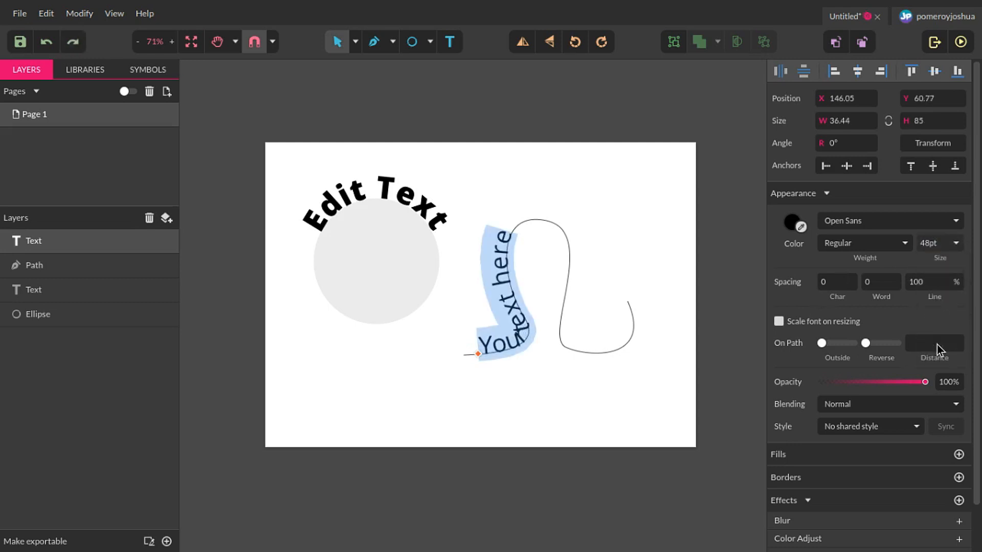
click(938, 243)
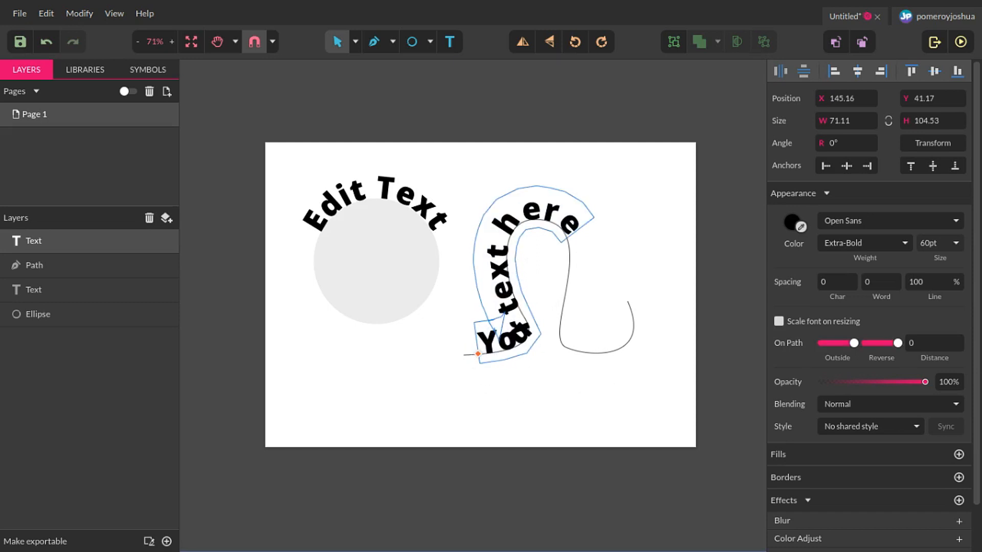
drag(479, 355, 528, 339)
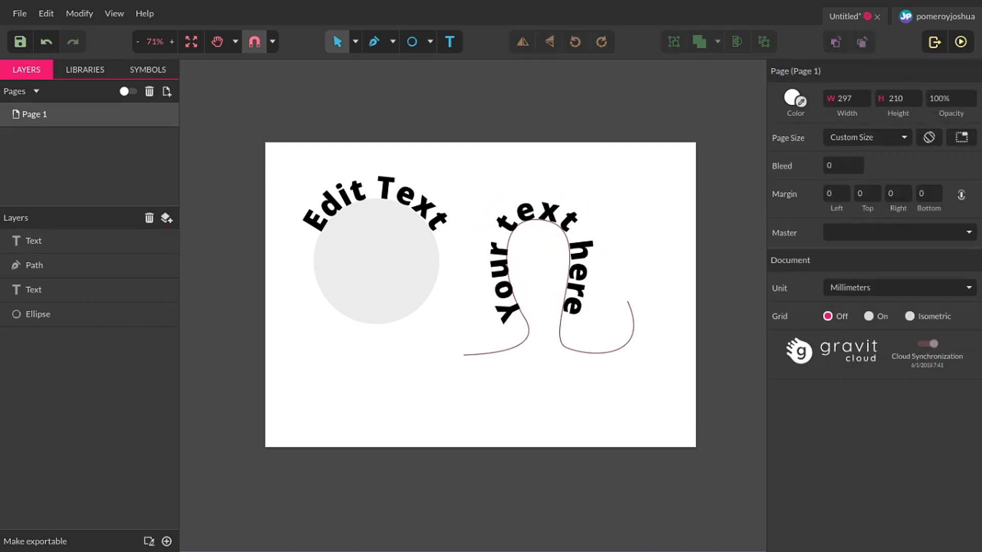
Drag the path's anchor points into a broader wave and adjust the text's offset outside the path.
click(35, 265)
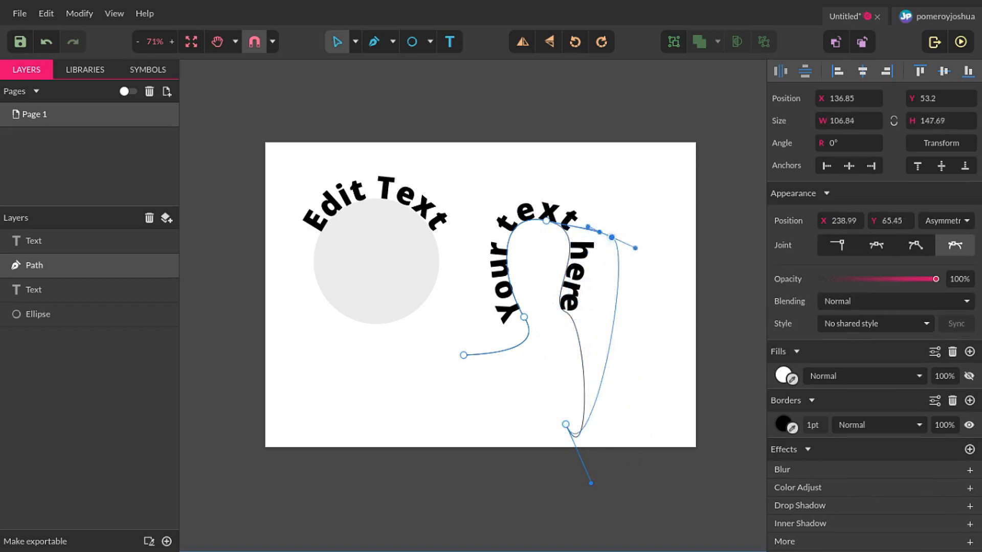
drag(613, 238, 637, 201)
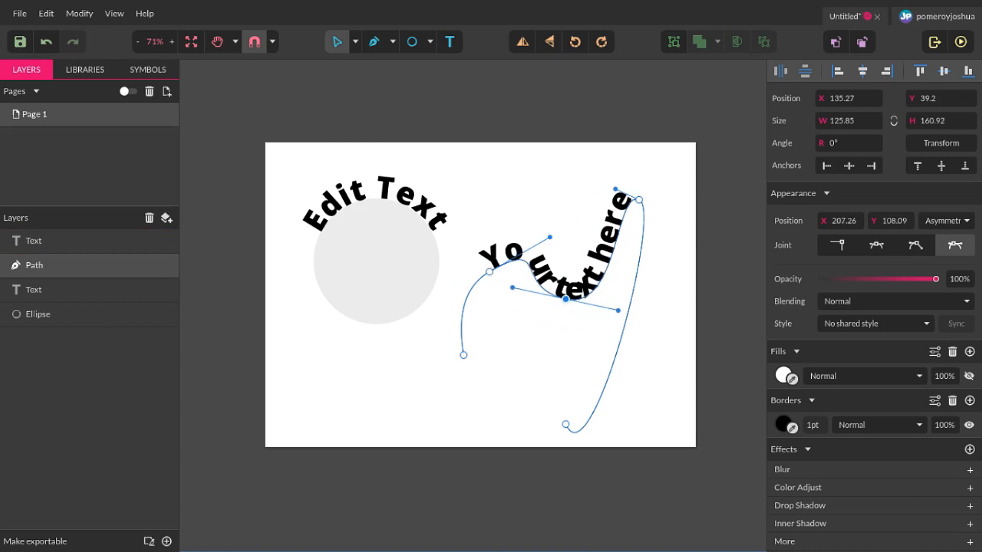
drag(637, 201, 661, 186)
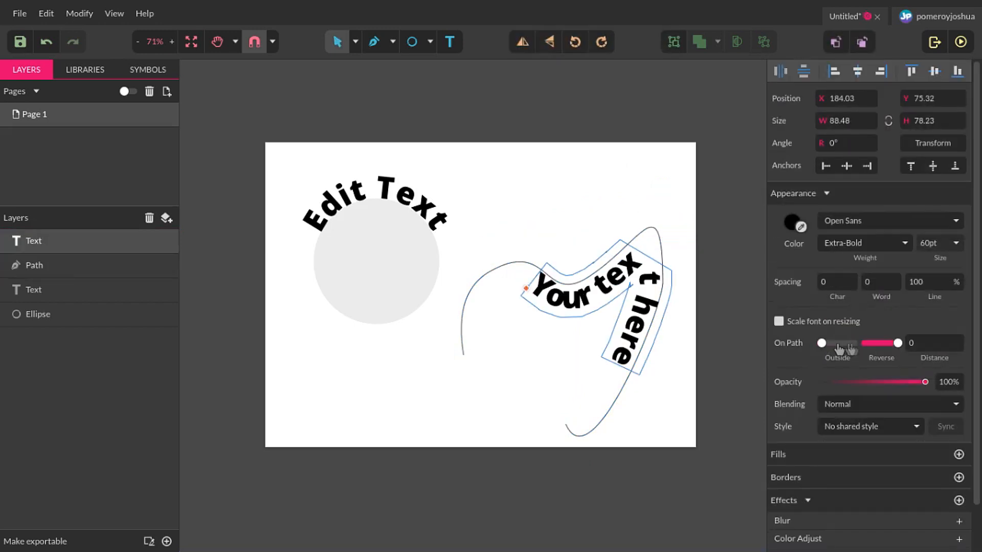
drag(821, 344, 852, 344)
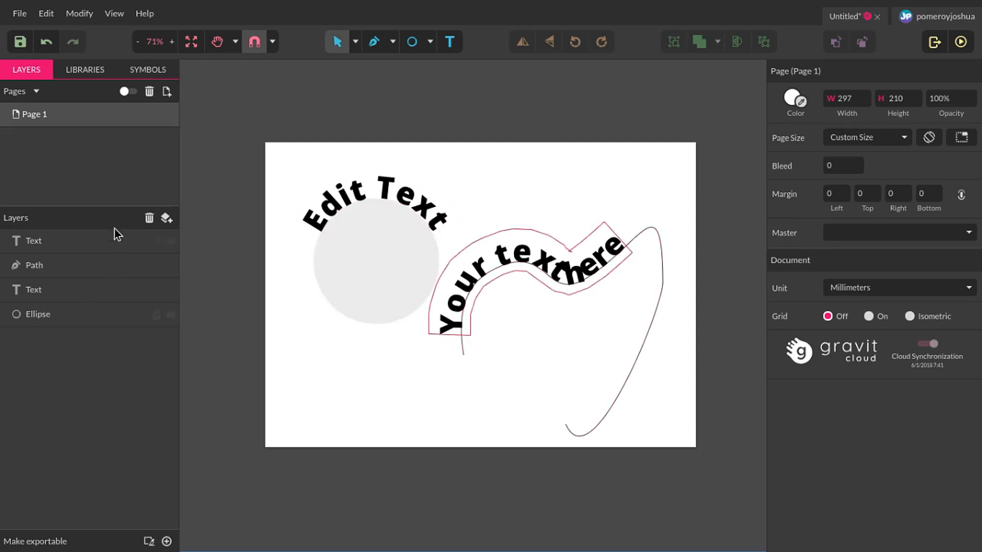
click(157, 314)
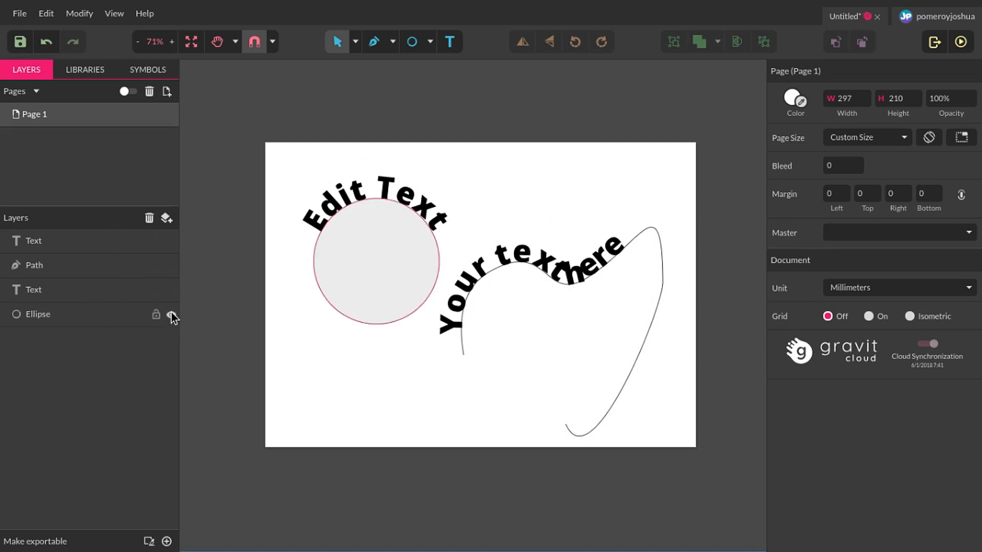
click(34, 241)
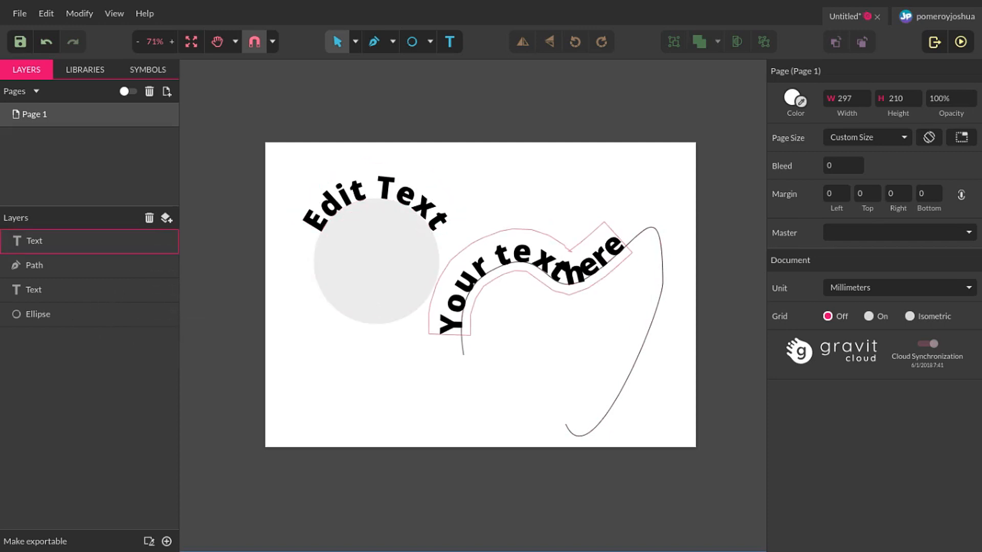
click(171, 316)
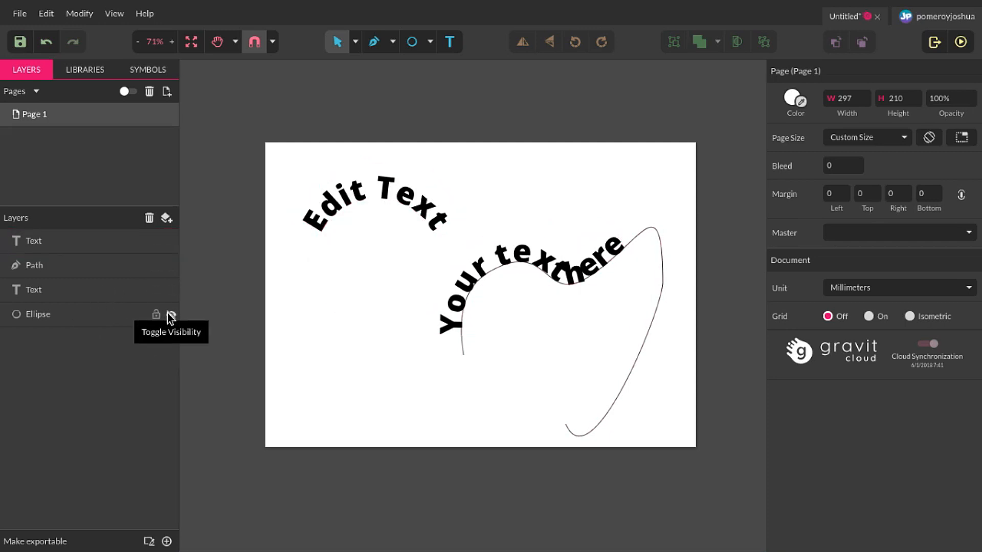